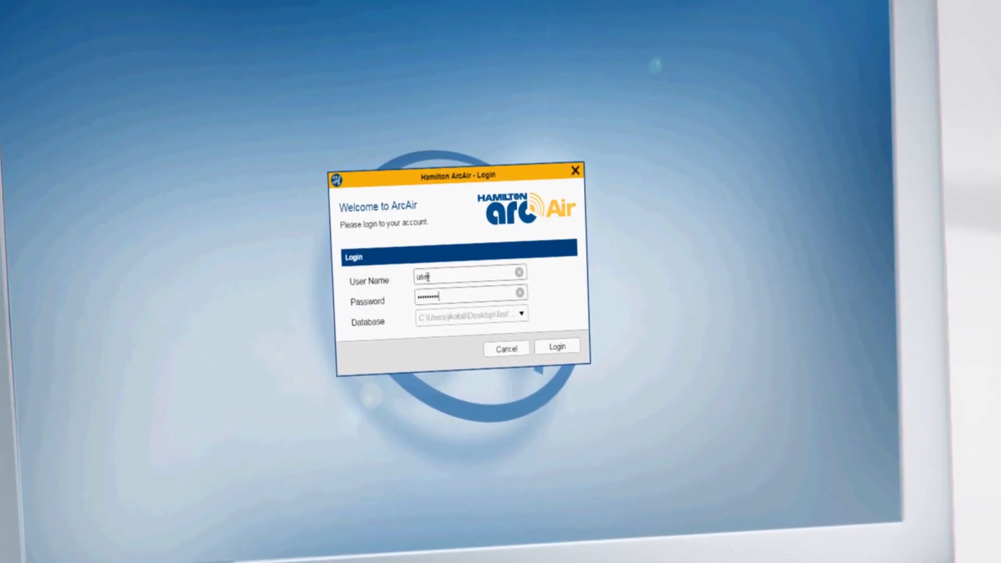
# - Log in to ArcAir with the entered user name and password
pyautogui.click(556, 346)
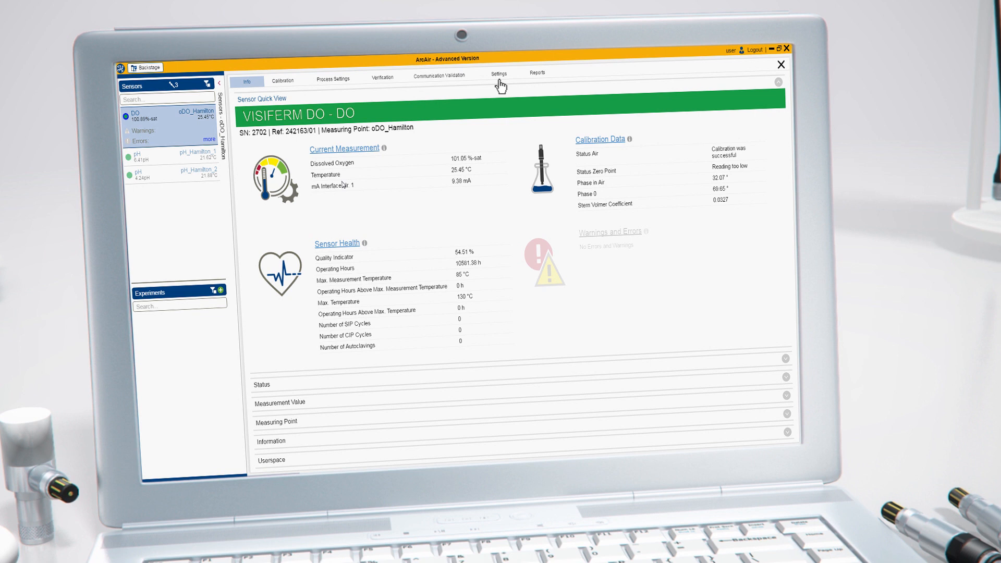
# - Run calibration point 1 (7 pH) on pH_Hamilton_2 and save it as a report
pyautogui.click(499, 73)
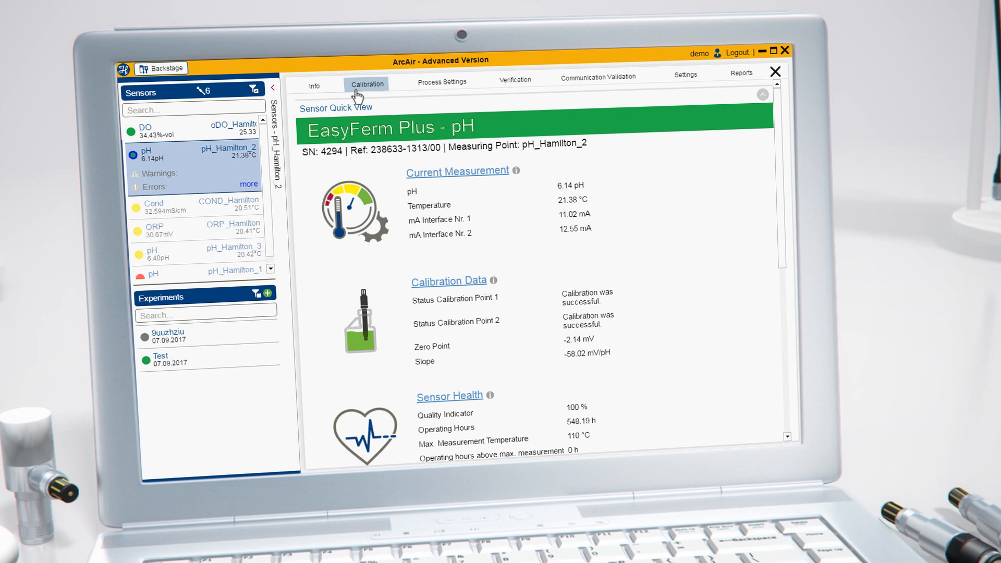
pyautogui.click(366, 83)
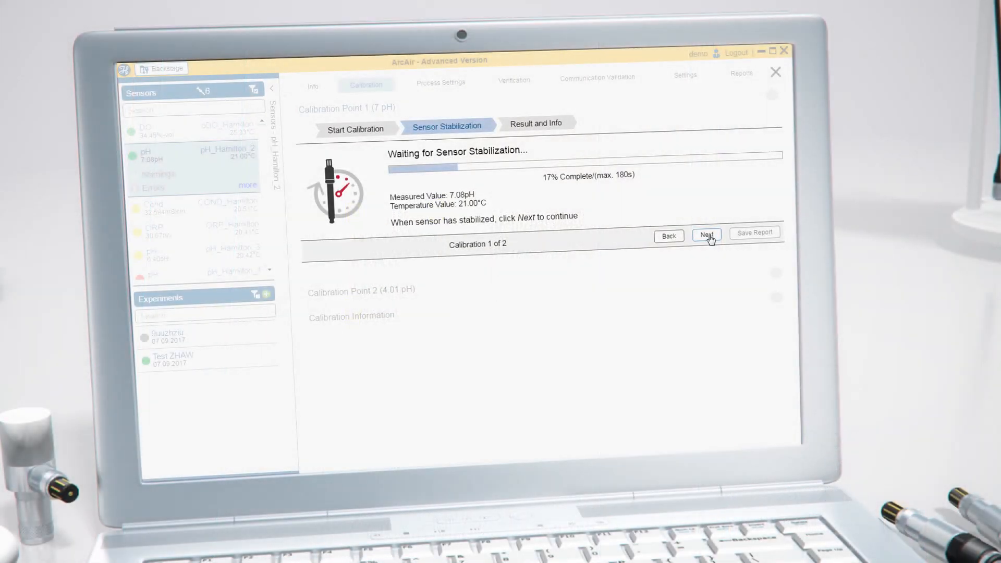
pyautogui.click(705, 235)
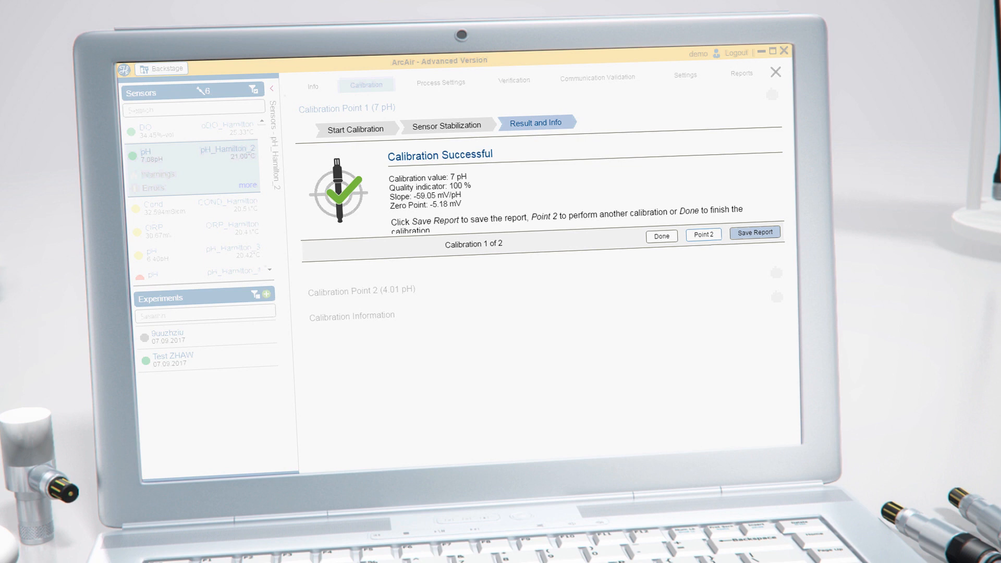
pyautogui.click(741, 73)
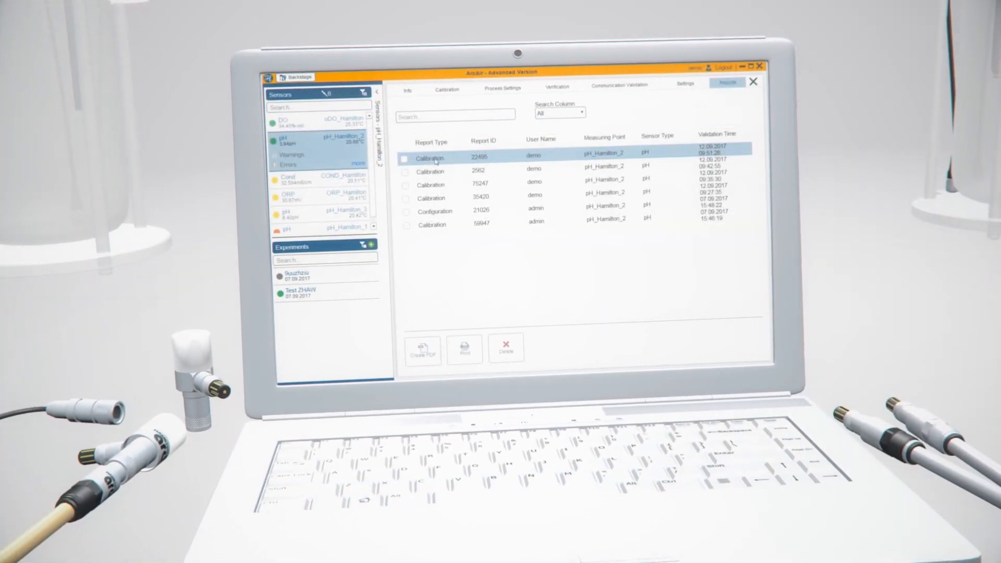
# - Show the Sensor Dashboard summarizing all eight connected sensors
pyautogui.click(423, 350)
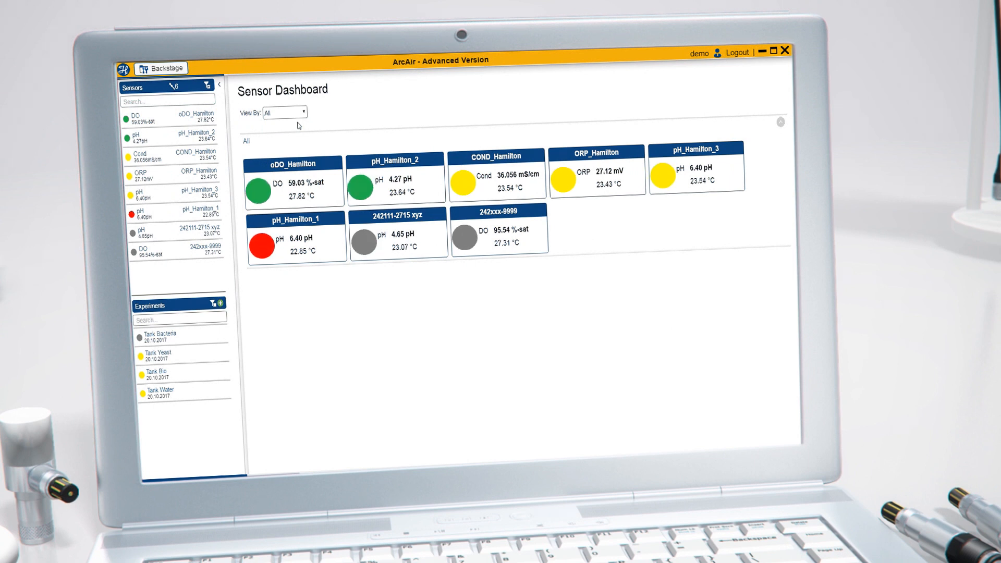
# - Group dashboard sensors by Process Group and show the experiment's pH, ORP and DO graph
pyautogui.click(285, 113)
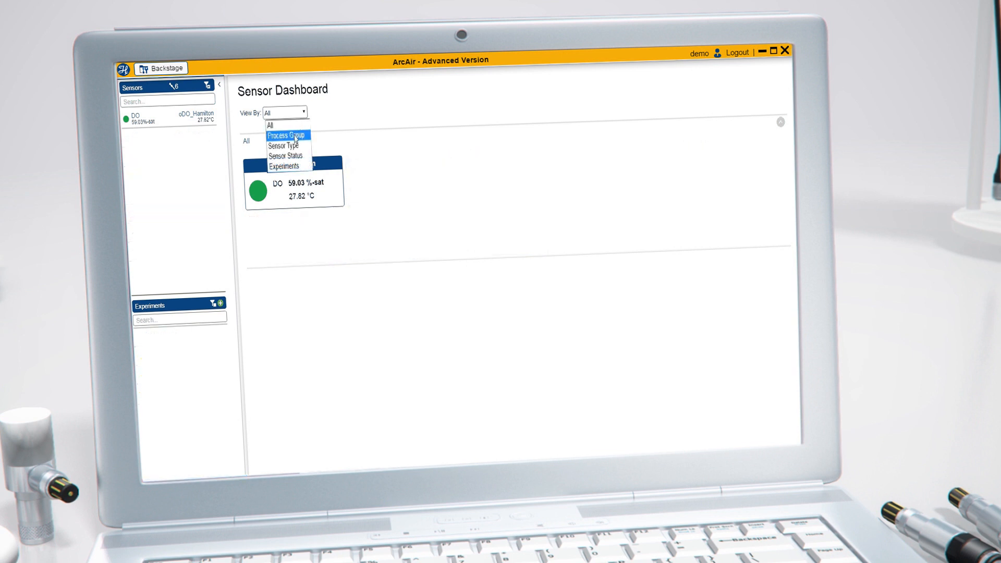
pyautogui.click(286, 135)
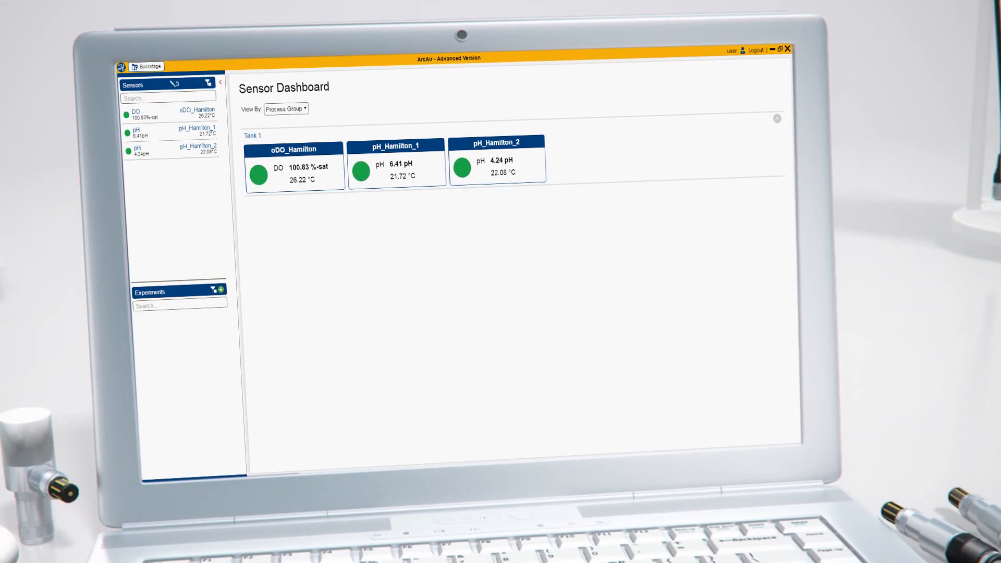
pyautogui.click(173, 112)
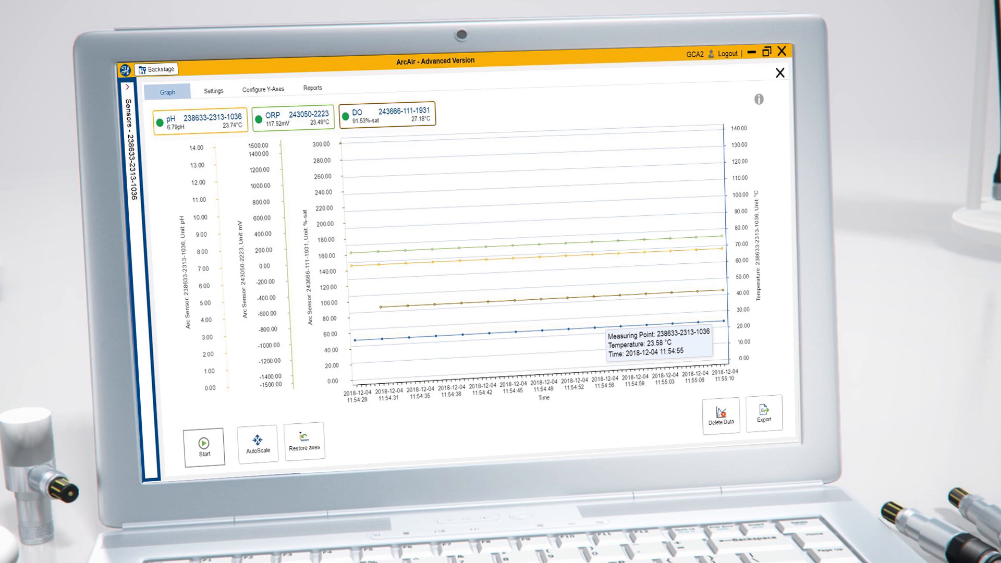
# - Start a new experiment with oDO_Hamilton and pH_Hamilton_1, choosing sampling time and temperature sensor
pyautogui.click(779, 73)
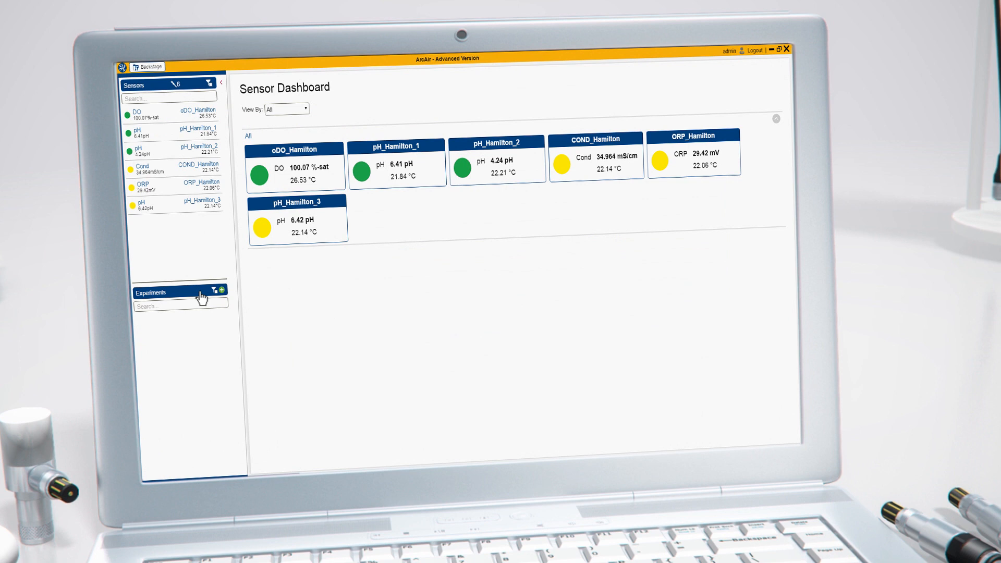
pyautogui.click(223, 289)
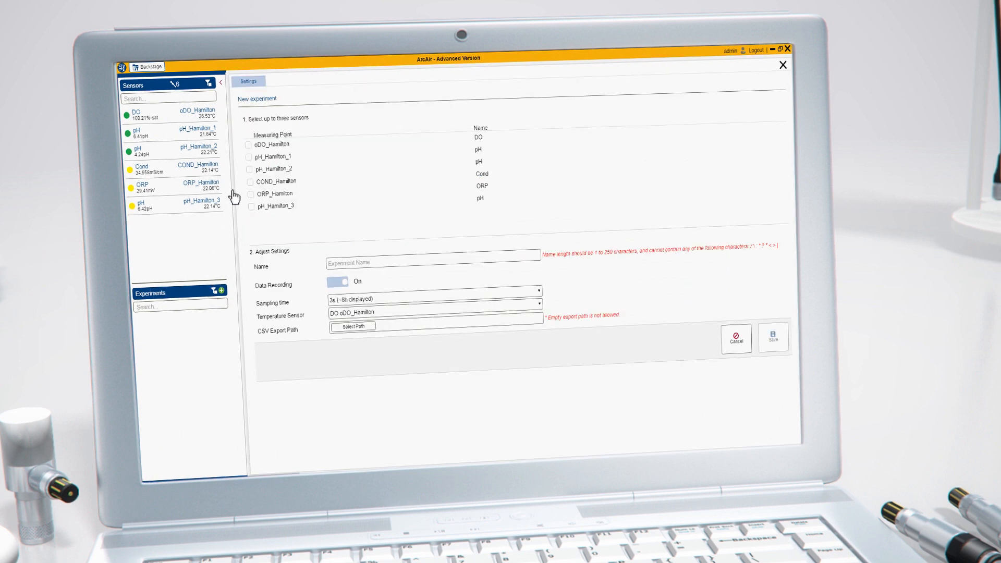
pyautogui.click(249, 145)
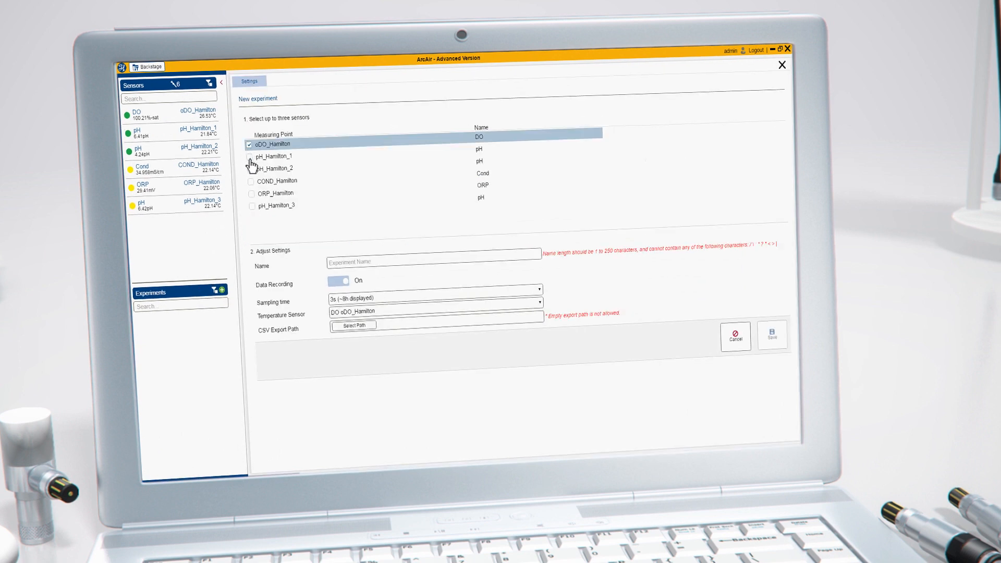
pyautogui.click(250, 169)
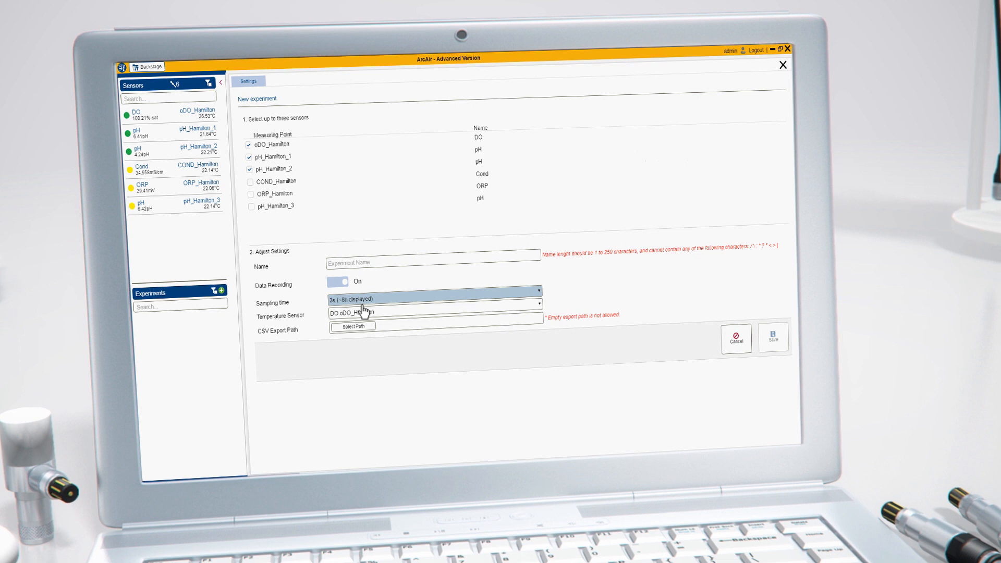
pyautogui.click(434, 313)
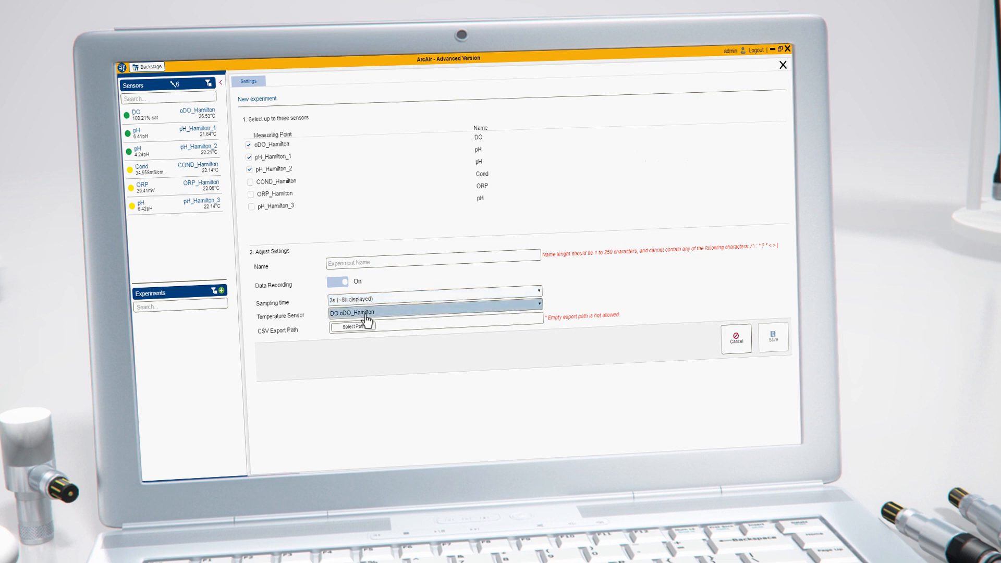
pyautogui.click(353, 326)
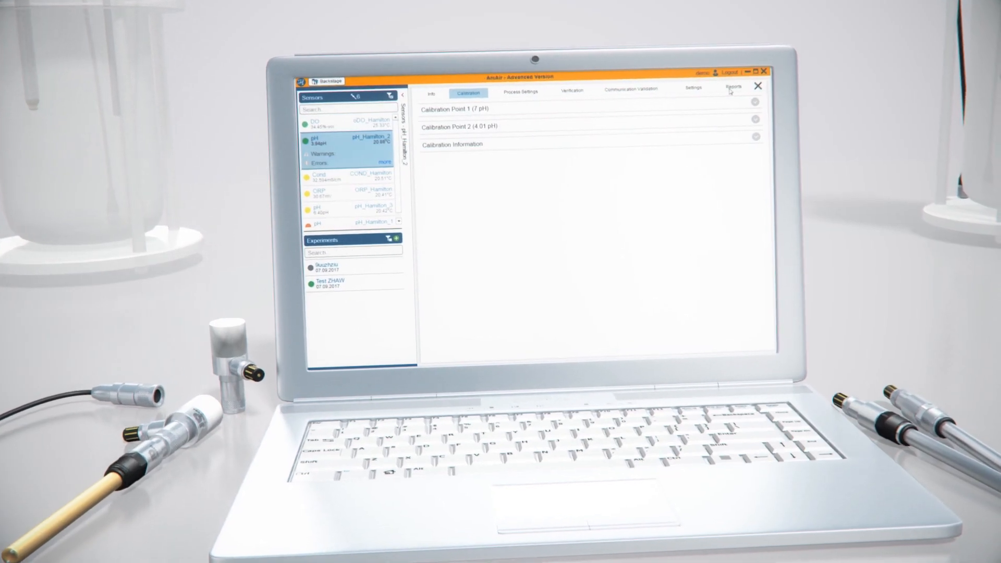
# - Go to the sensor's saved reports to reach the 7 pH verification report
pyautogui.click(733, 88)
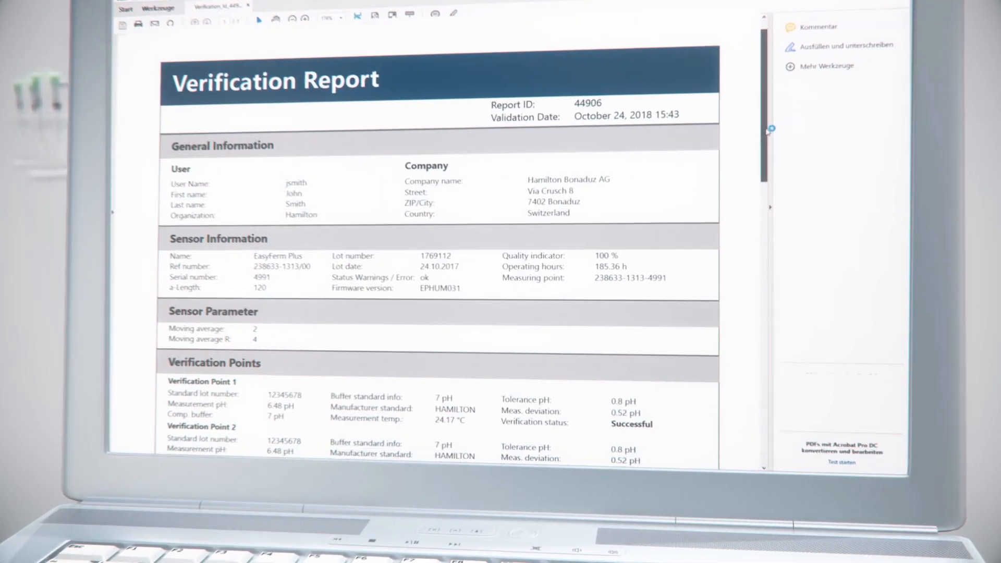
# - Scroll down through the Verification Report PDF in Acrobat Reader
pyautogui.scroll(-3)
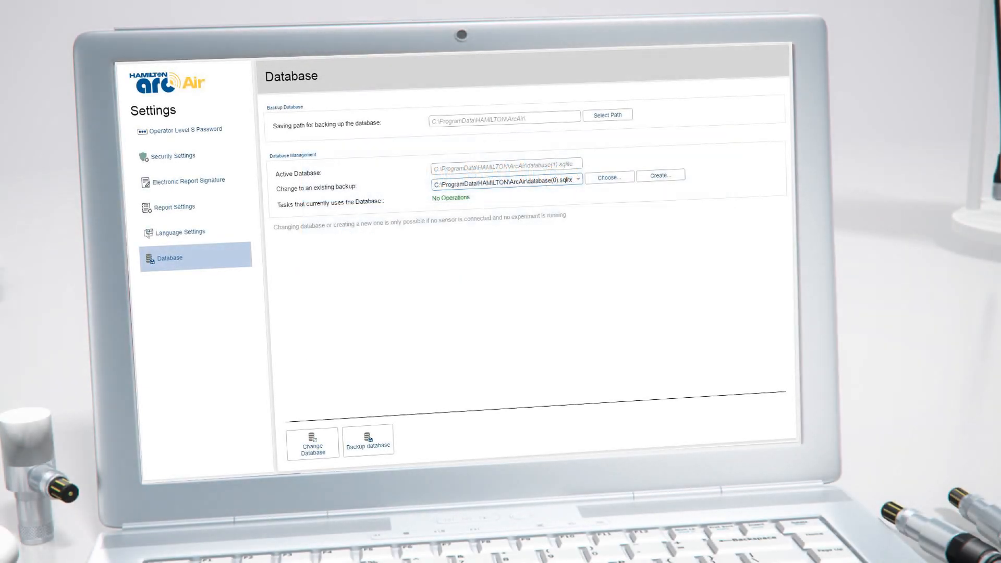
# - Select pH_Hamilton_1 to show its Polilyte Plus health and calibration overview
pyautogui.click(138, 99)
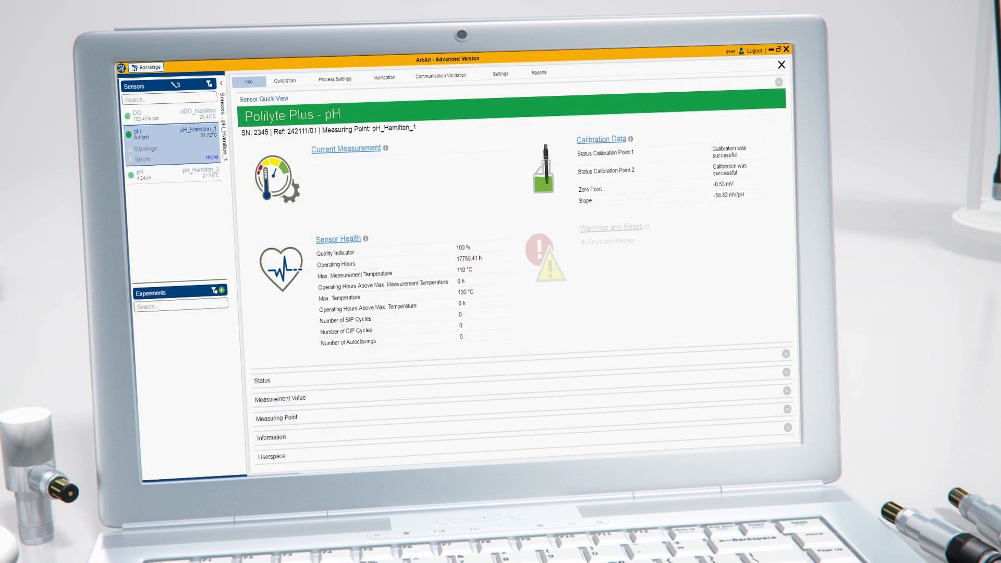
pyautogui.moveTo(433, 114)
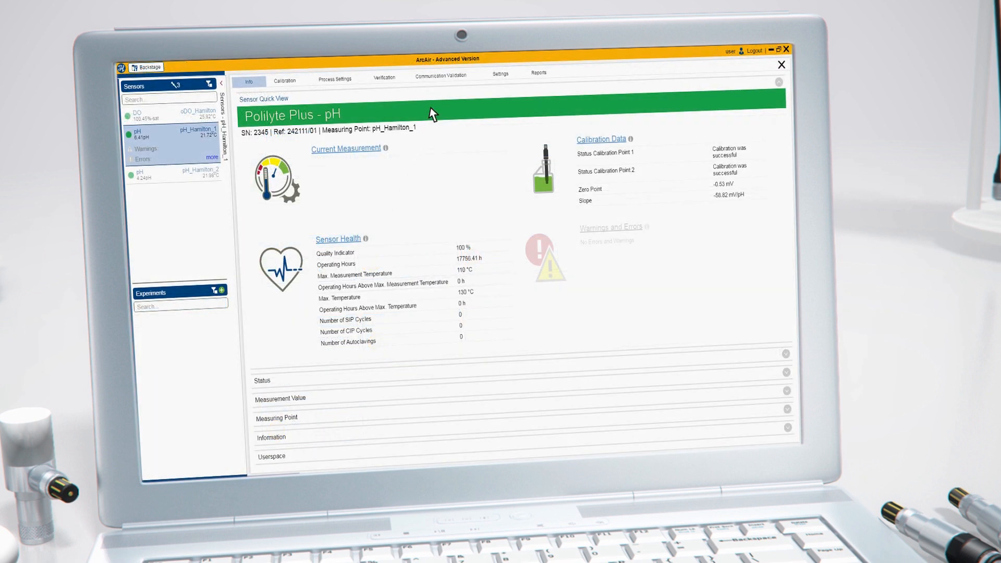
# - Validate pH_Hamilton_1's mA interface 1 with a 12 mA fixed value and 12 mA PCS reading
pyautogui.click(439, 74)
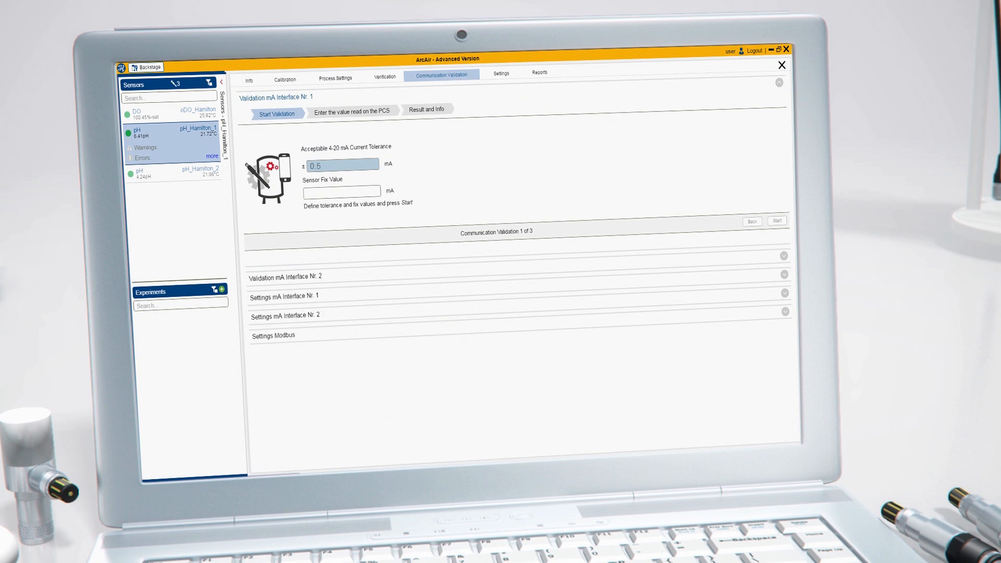
pyautogui.write('12')
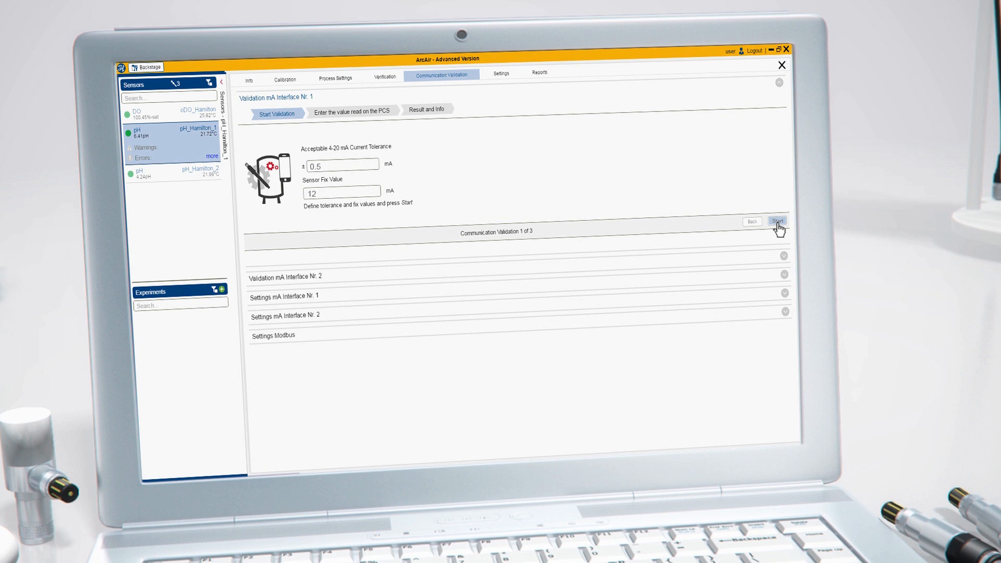
pyautogui.click(778, 221)
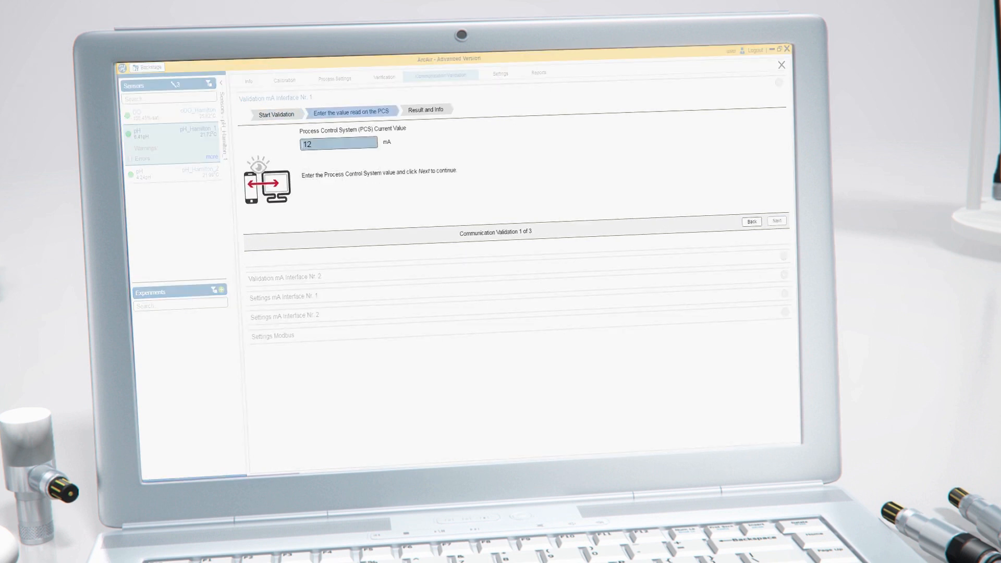
pyautogui.click(776, 221)
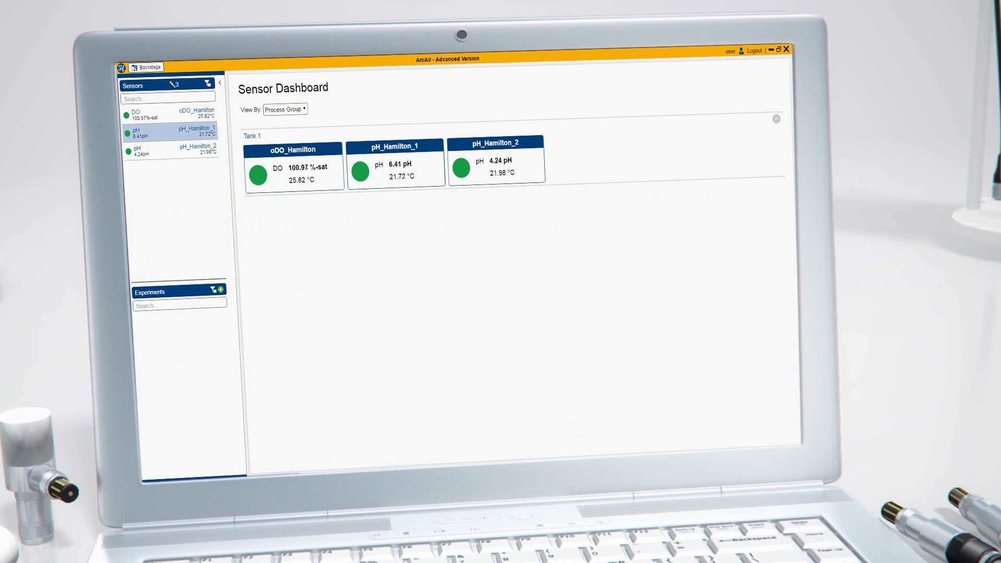
# - Verify oDO_Hamilton against air, reading 101.05 %-sat versus 100 %-sat nominal
pyautogui.click(292, 167)
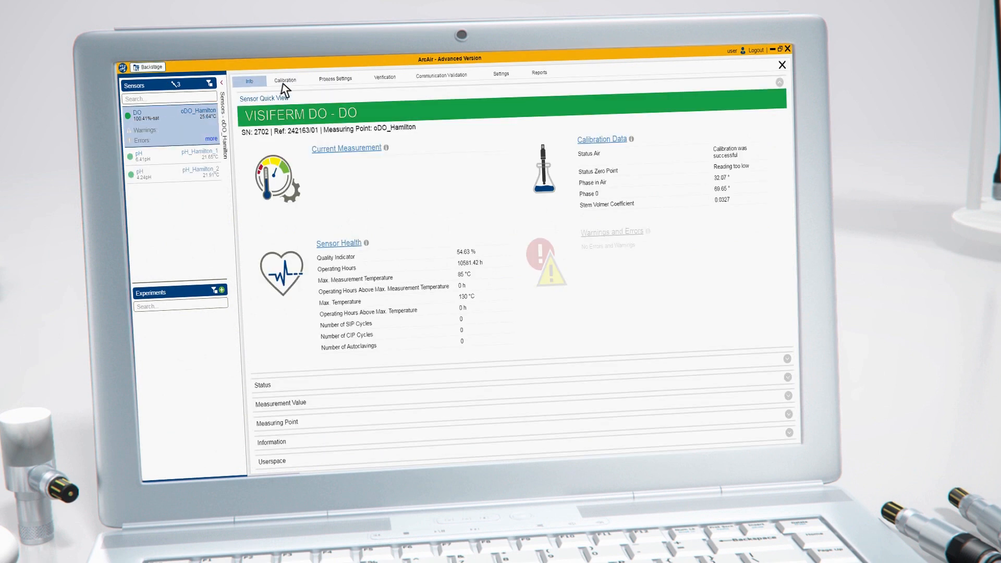
pyautogui.click(384, 76)
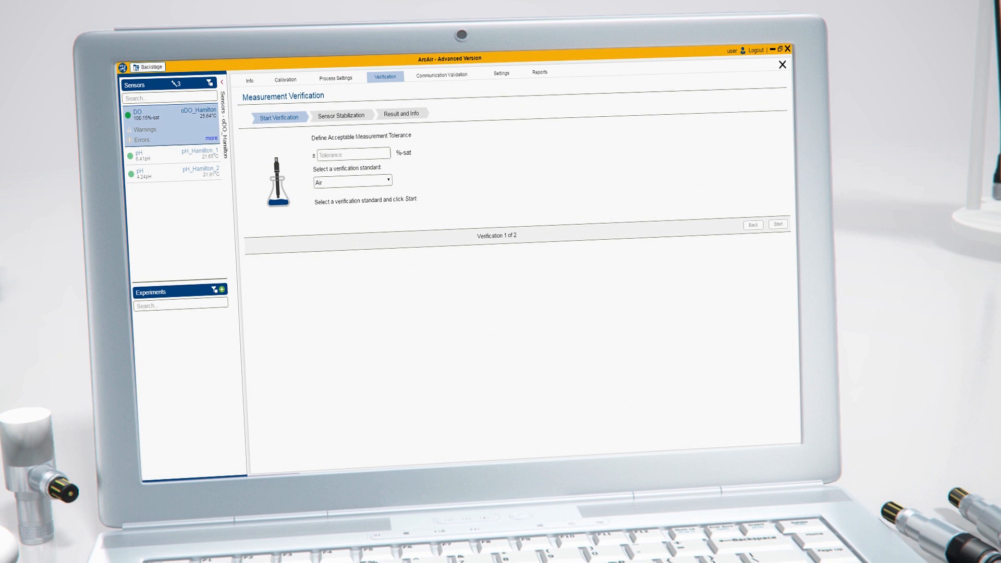
pyautogui.click(777, 224)
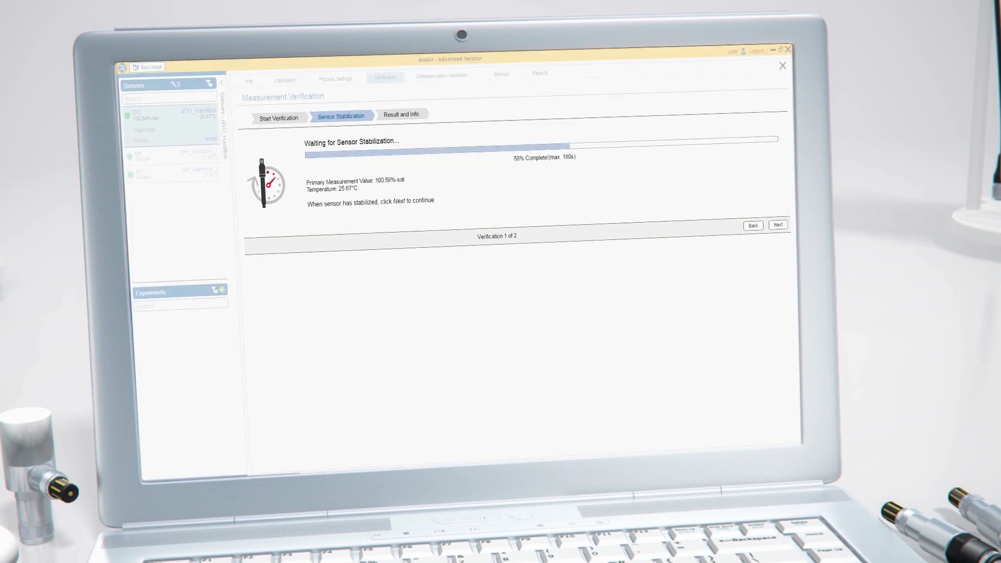
pyautogui.click(777, 225)
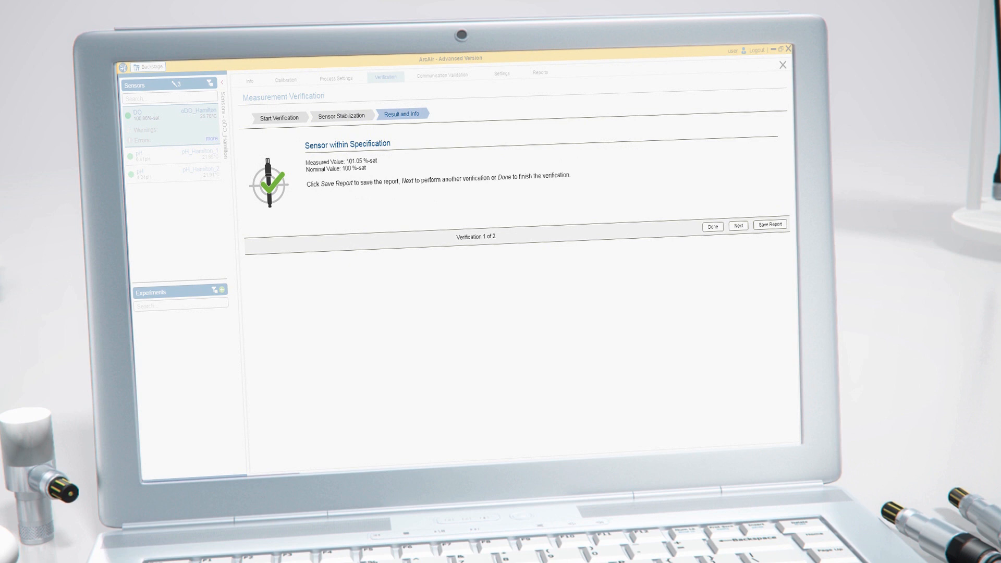